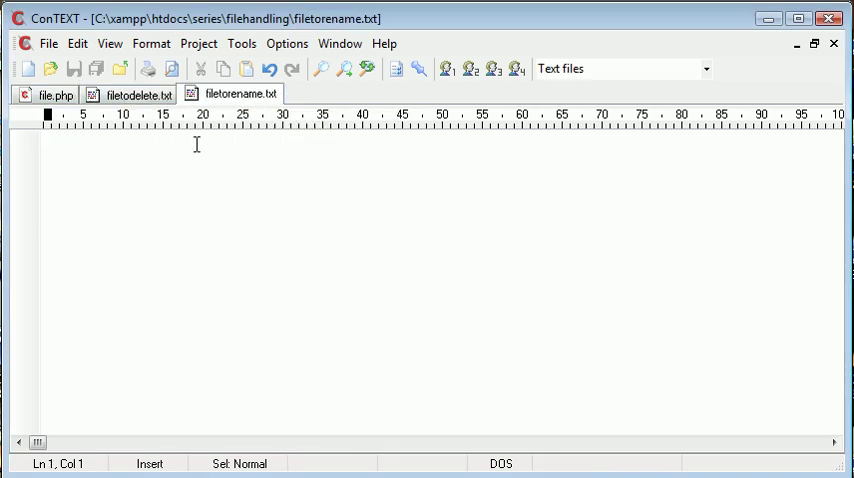
- Switch to the empty filetodelete.txt tab in ConTEXT
left_click(137, 94)
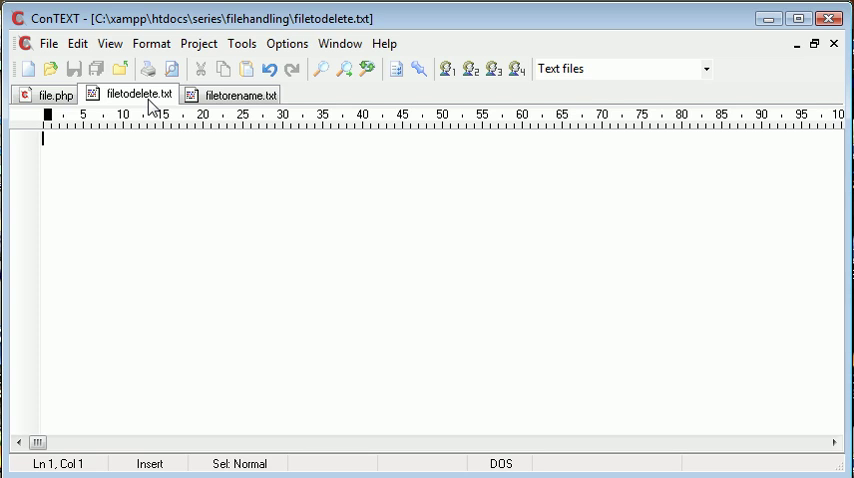
left_click(48, 94)
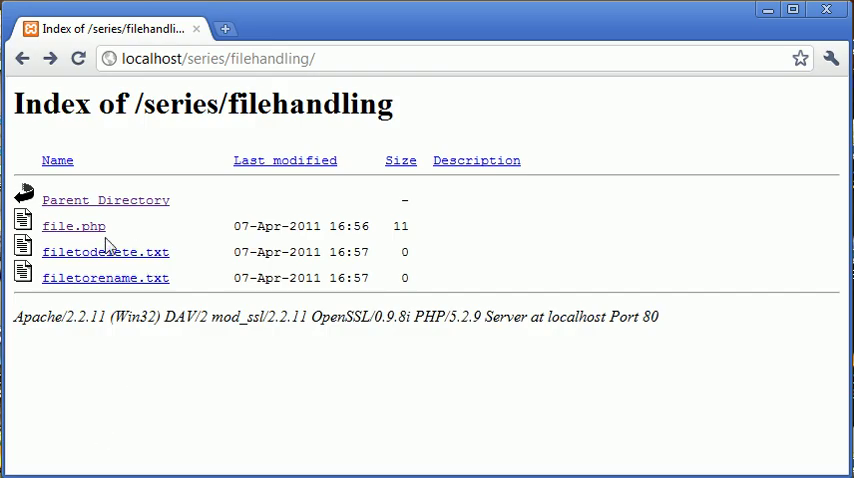
mouse_move(152, 301)
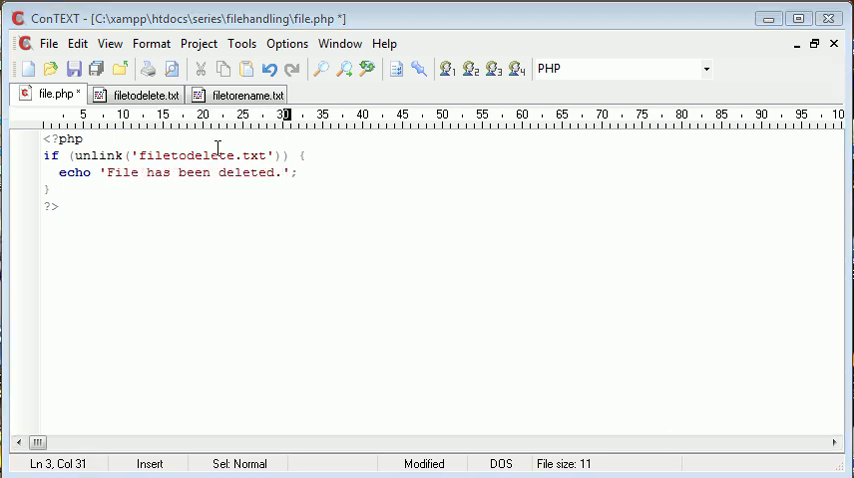
- Start typing a $filenm variable on a new line above the if block
type("$filenm")
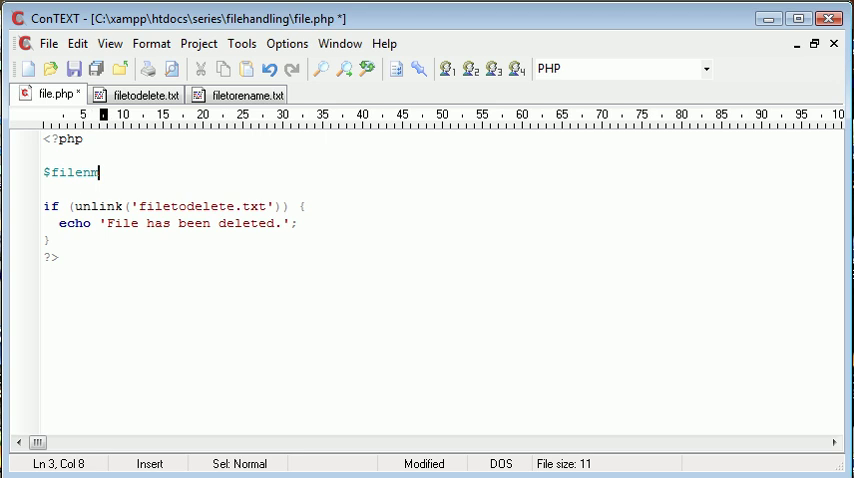